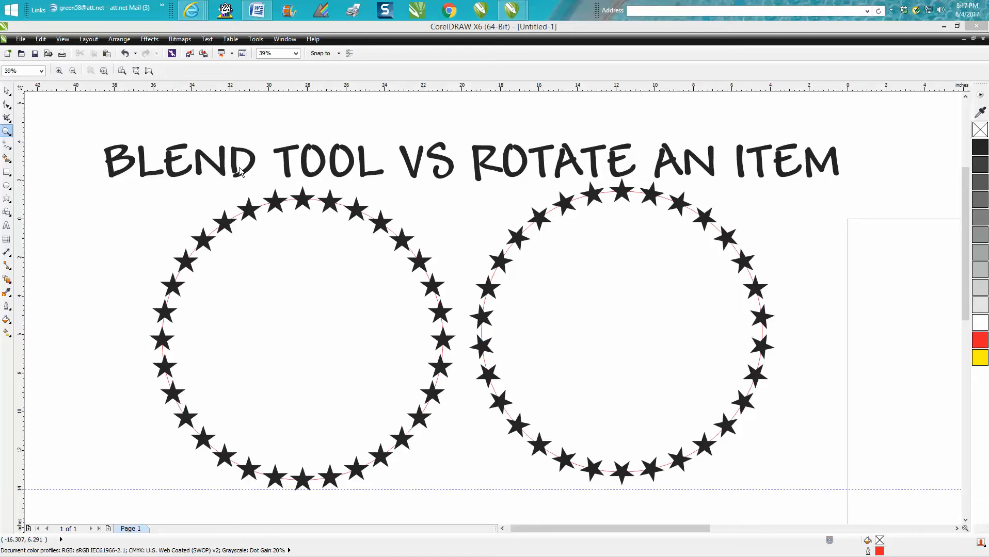
{"action": "mouse_move", "coordinate": [321, 177]}
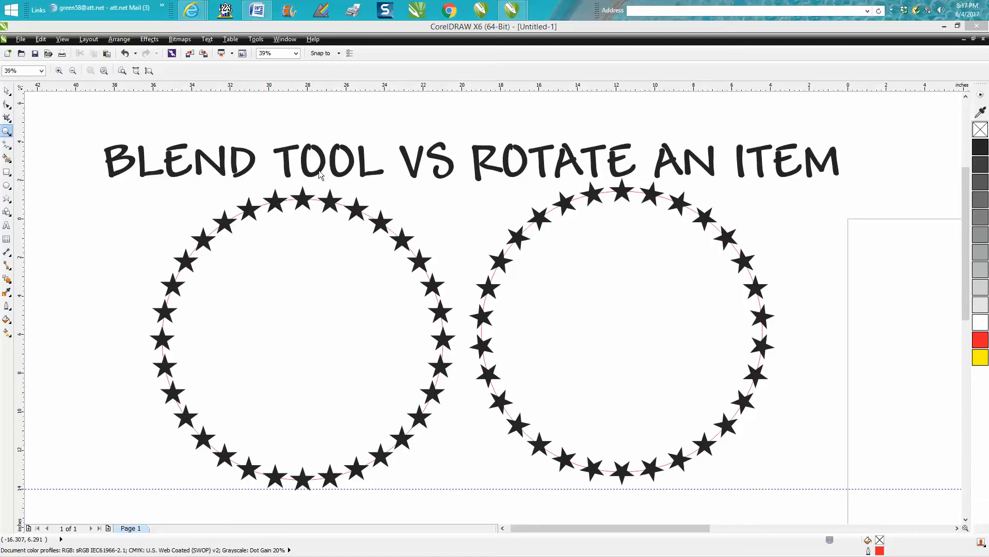
{"action": "mouse_move", "coordinate": [597, 203]}
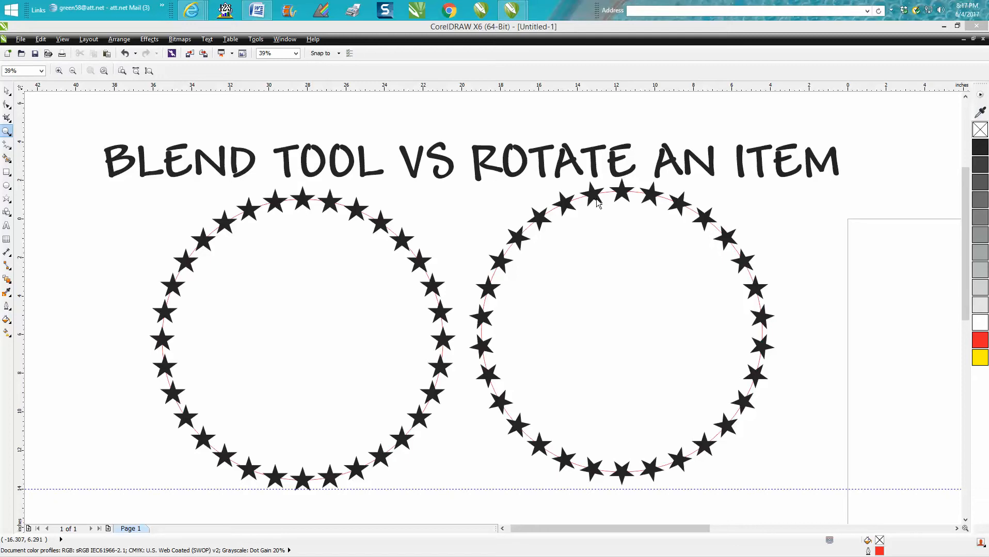
{"action": "mouse_move", "coordinate": [449, 223]}
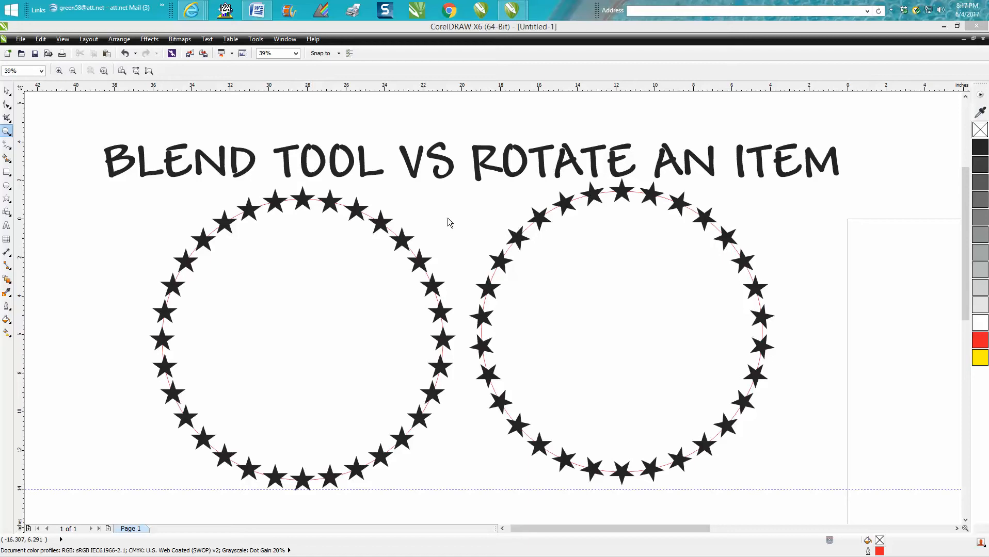
{"action": "mouse_move", "coordinate": [303, 202]}
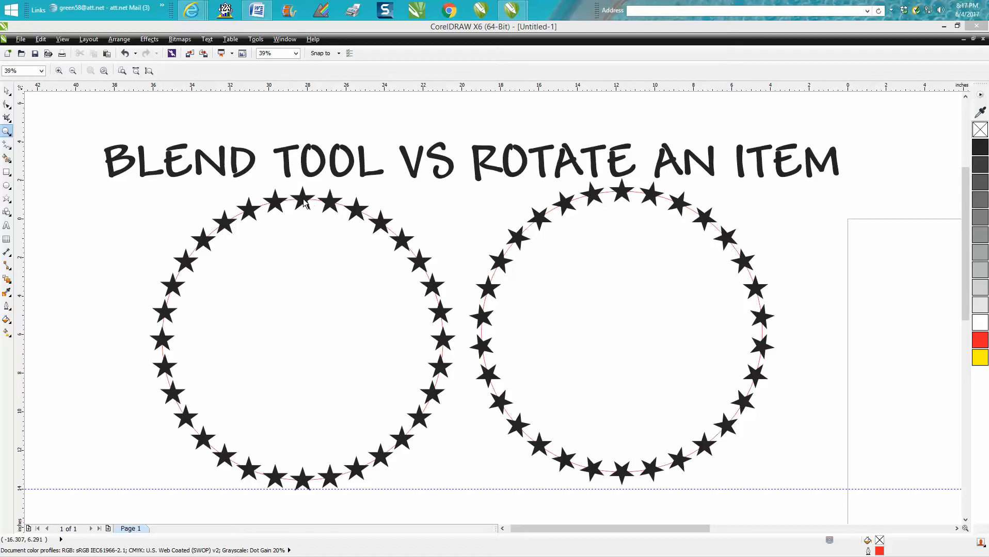
{"action": "mouse_move", "coordinate": [179, 321]}
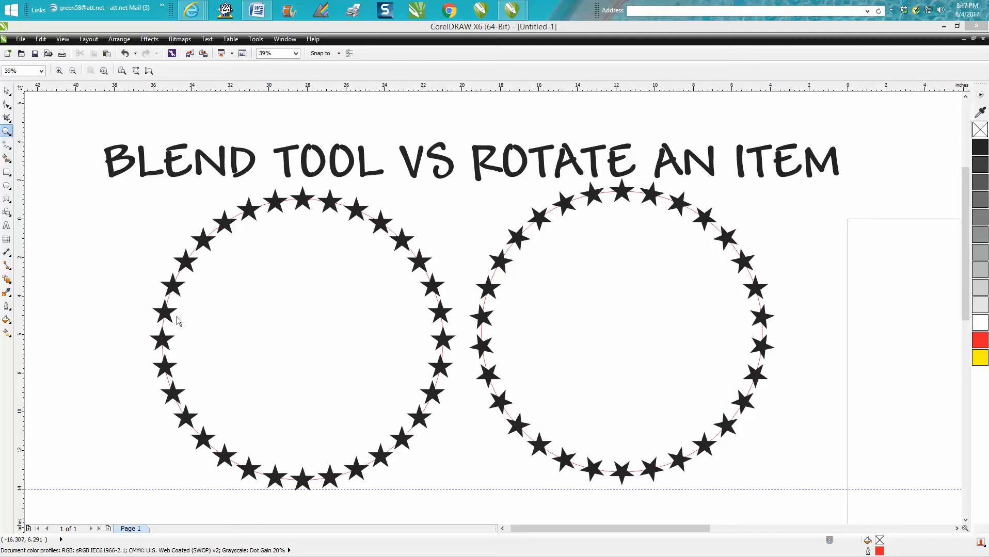
{"action": "mouse_move", "coordinate": [512, 247]}
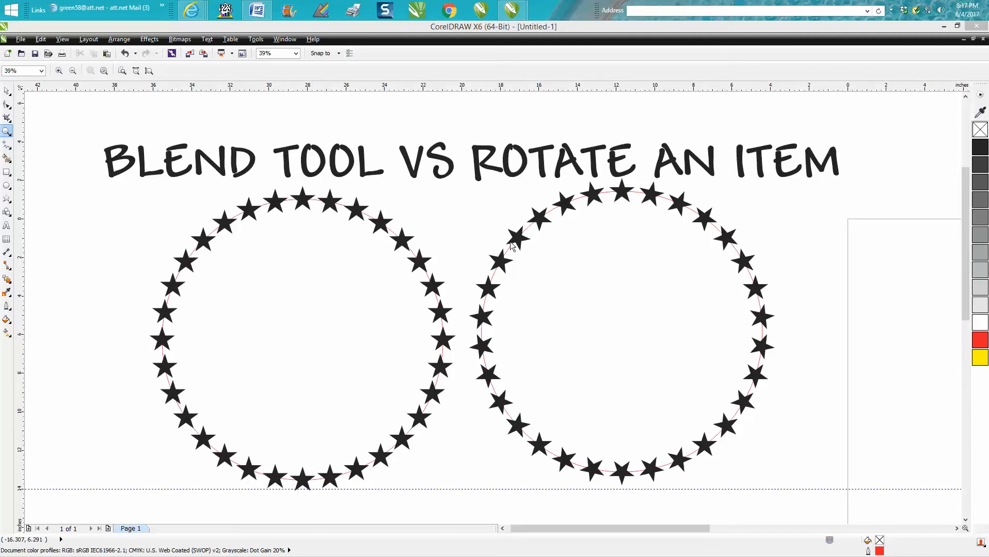
{"action": "mouse_move", "coordinate": [483, 317]}
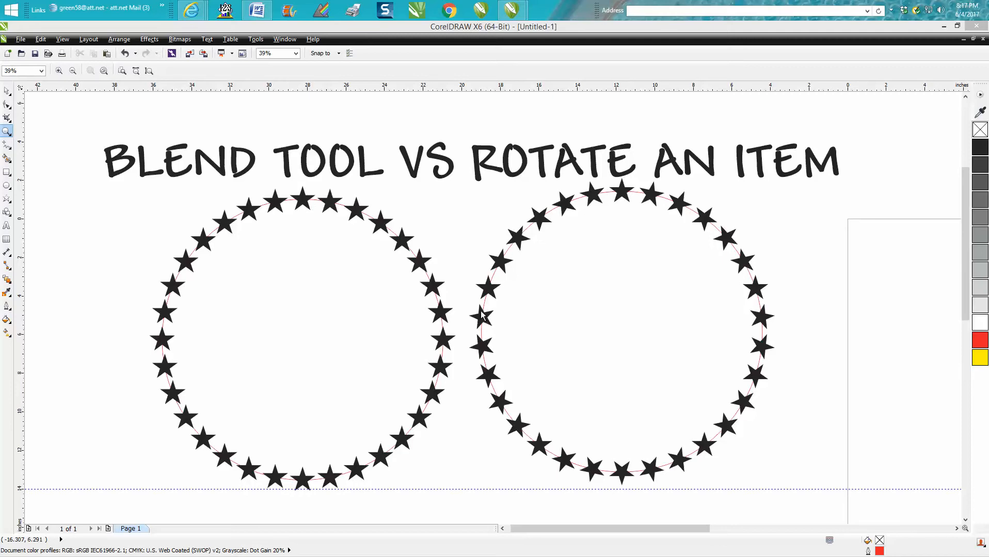
{"action": "mouse_move", "coordinate": [597, 301]}
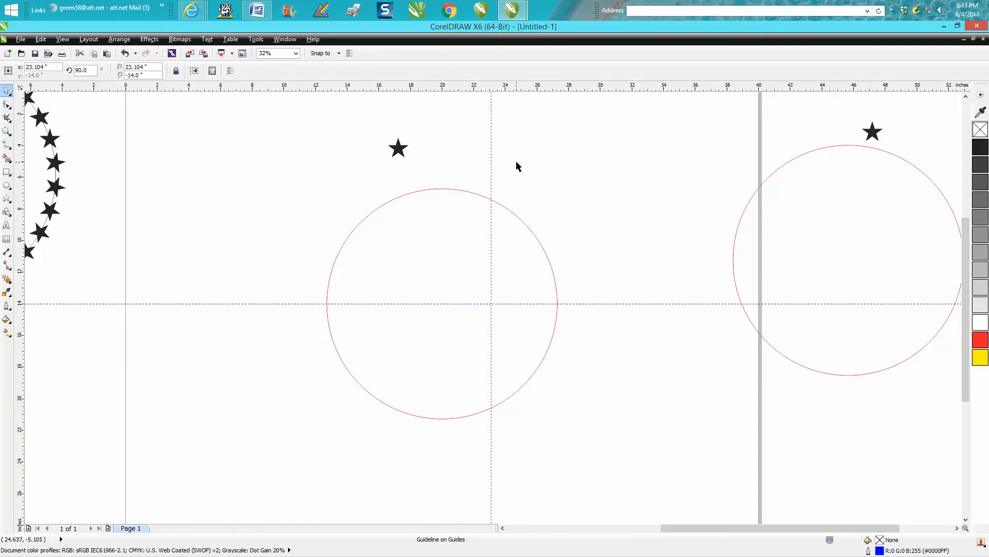
Centre the black star at the top of the red circle and zoom in to verify placement
{"action": "left_click", "coordinate": [440, 304]}
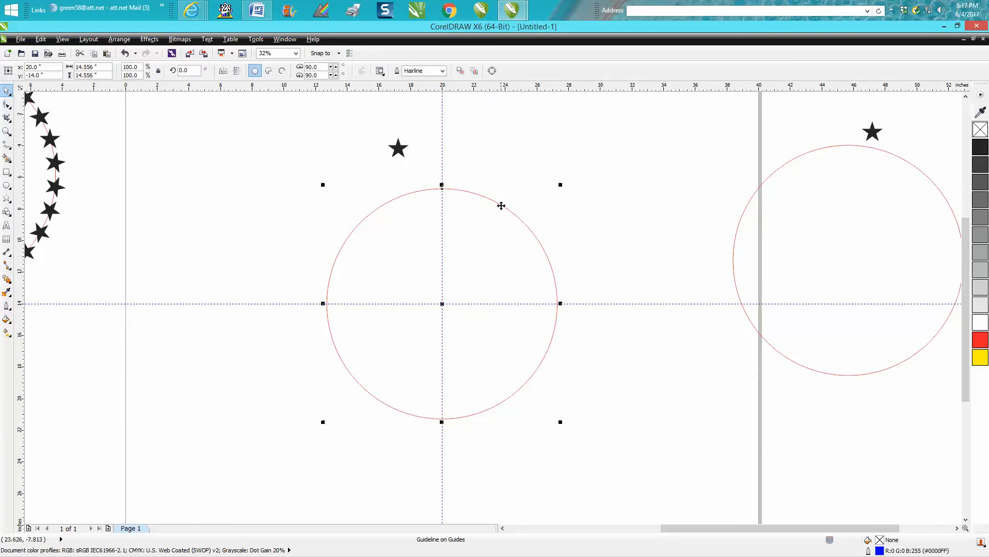
{"action": "mouse_move", "coordinate": [401, 156]}
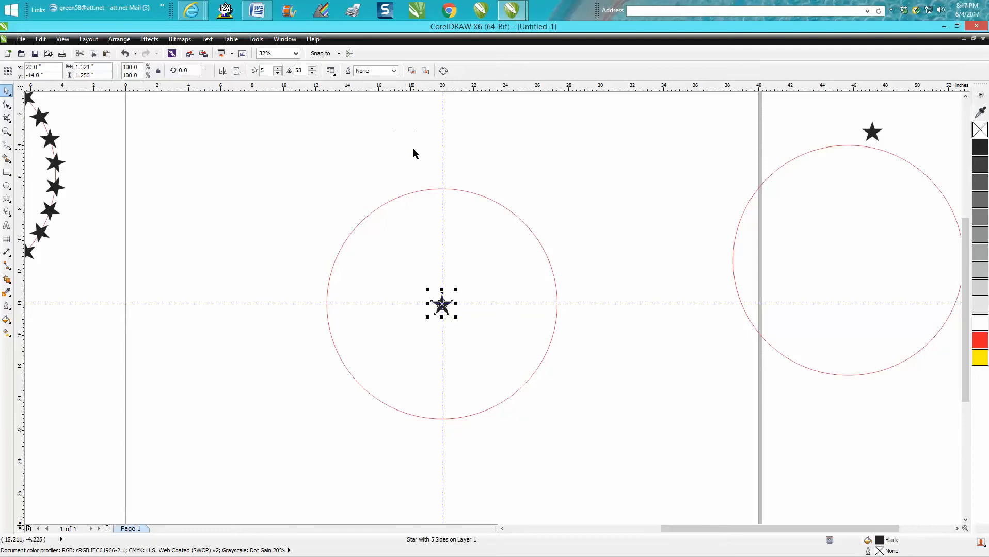
{"action": "mouse_move", "coordinate": [383, 178]}
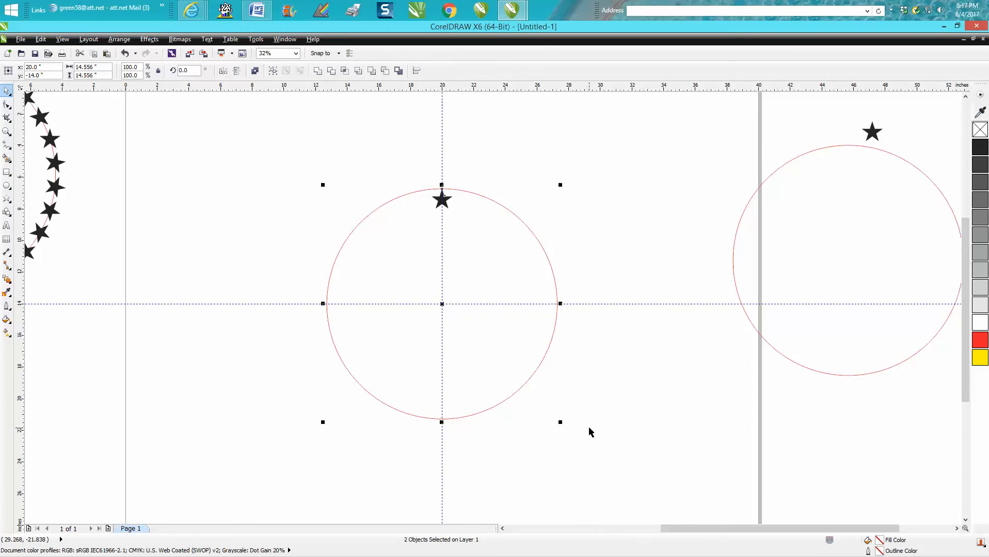
{"action": "left_click", "coordinate": [8, 131]}
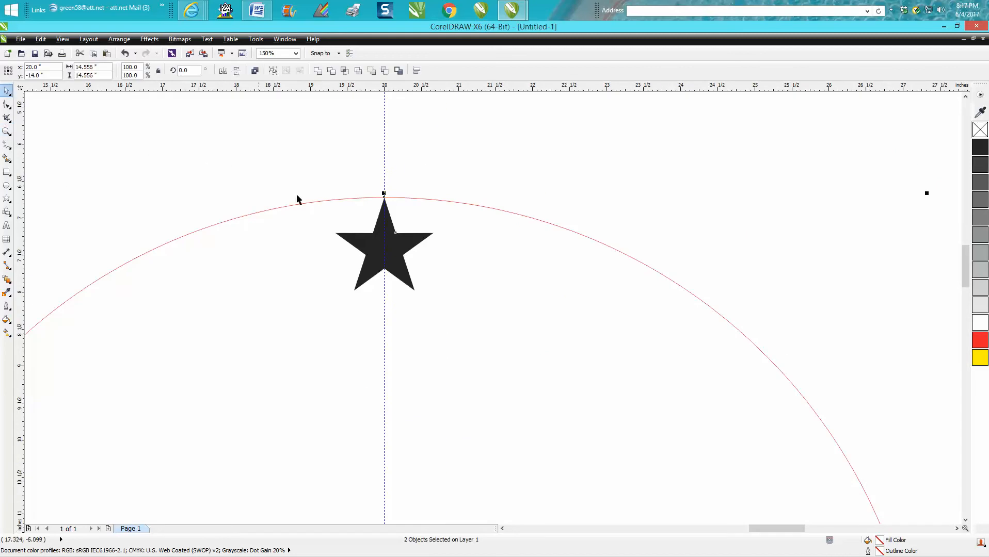
{"action": "left_click", "coordinate": [383, 252]}
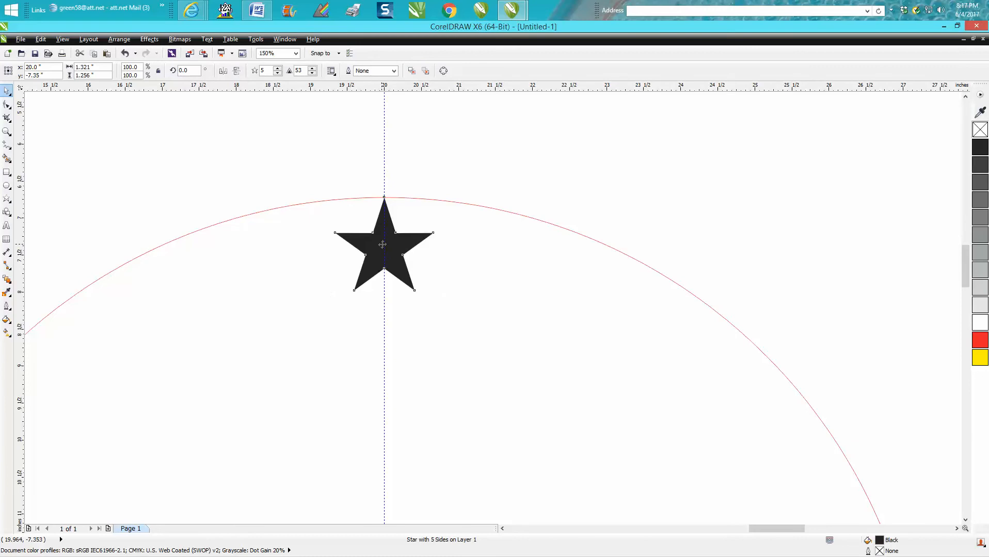
{"action": "mouse_move", "coordinate": [406, 206]}
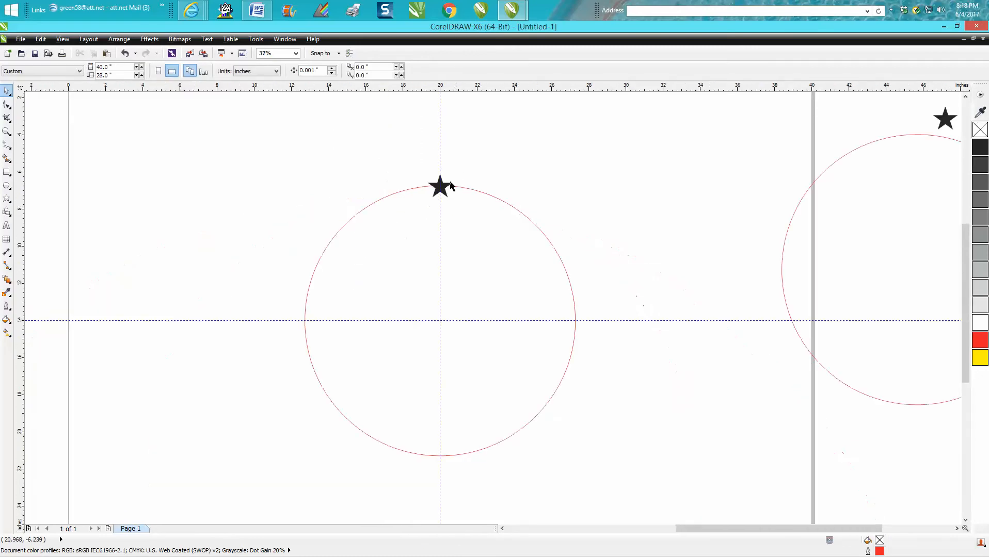
Switch the top star into rotation mode and pin its rotation centre at the circle's middle
{"action": "left_click", "coordinate": [440, 184]}
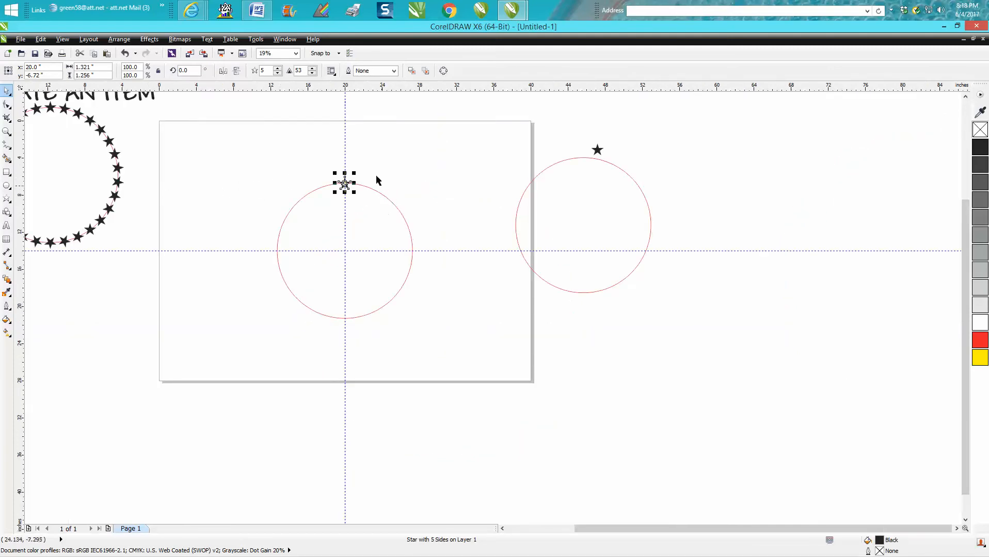
{"action": "left_click", "coordinate": [7, 131]}
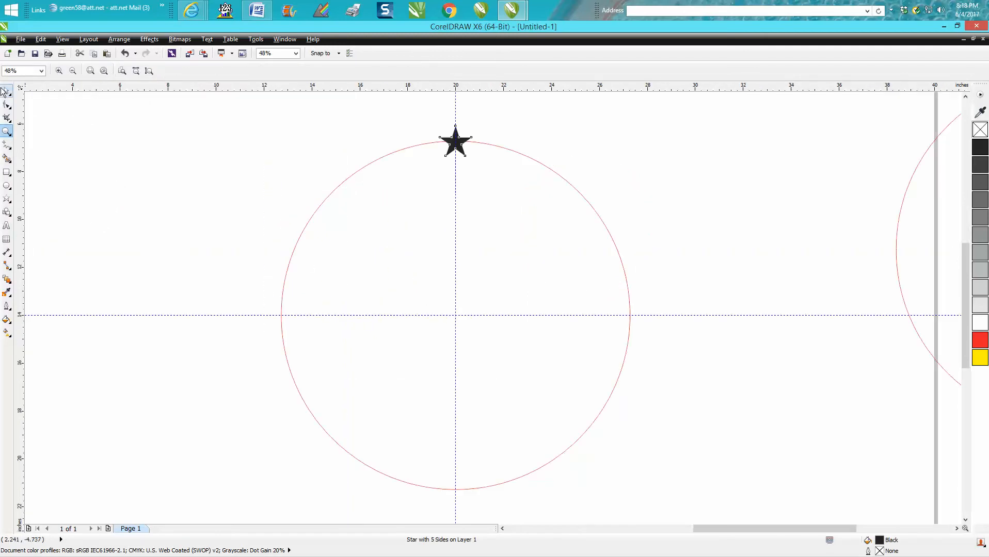
{"action": "left_click", "coordinate": [455, 141]}
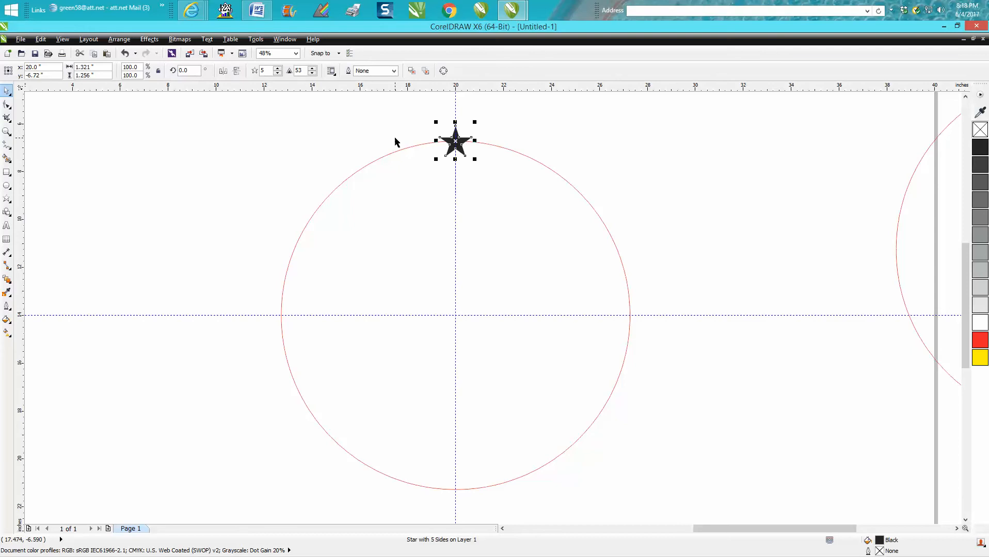
{"action": "mouse_move", "coordinate": [455, 140]}
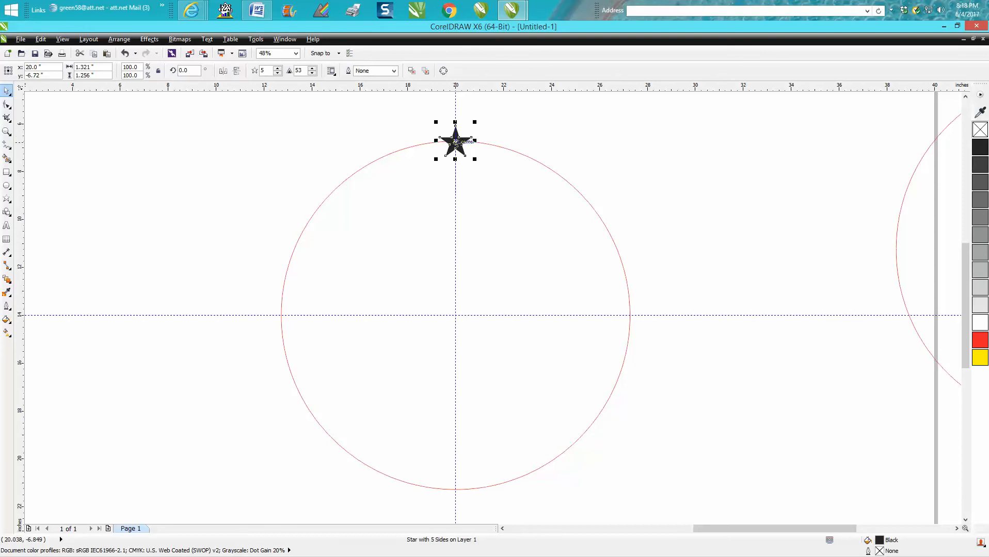
{"action": "left_click", "coordinate": [454, 140]}
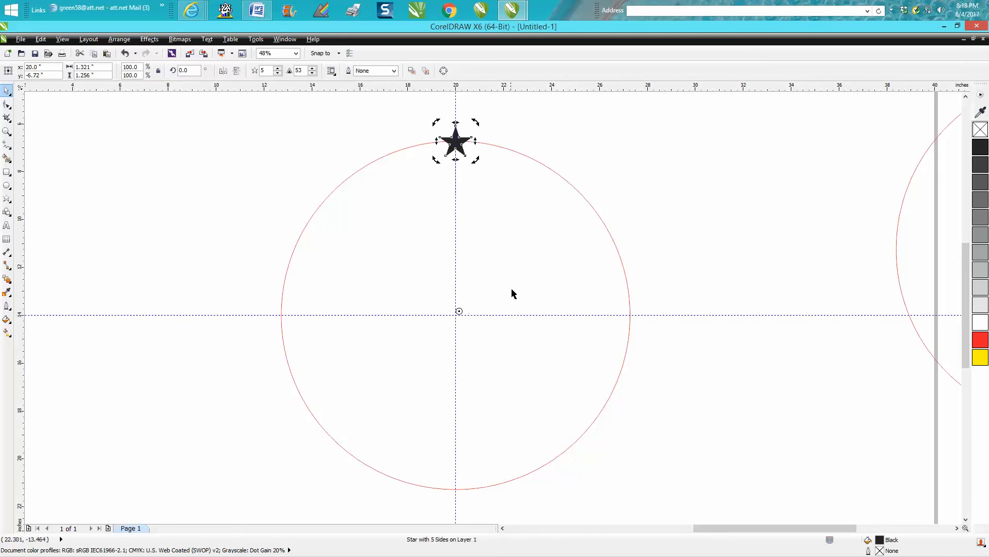
{"action": "mouse_move", "coordinate": [533, 160]}
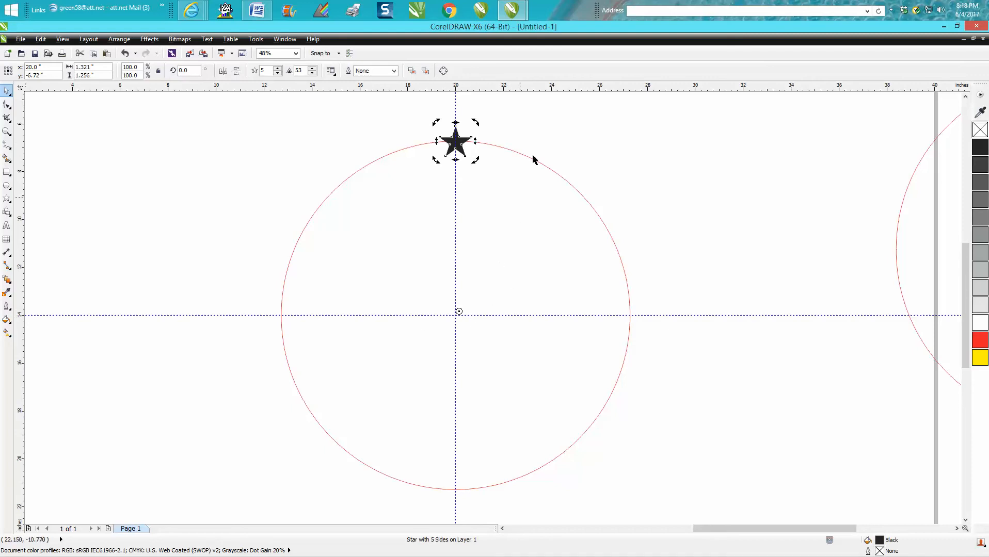
{"action": "left_click", "coordinate": [454, 142]}
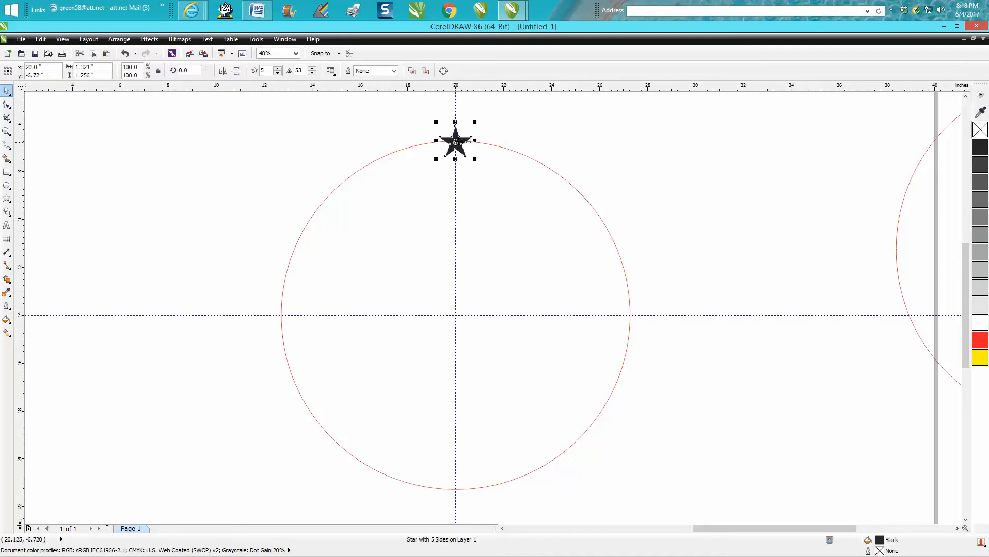
{"action": "left_click", "coordinate": [455, 140]}
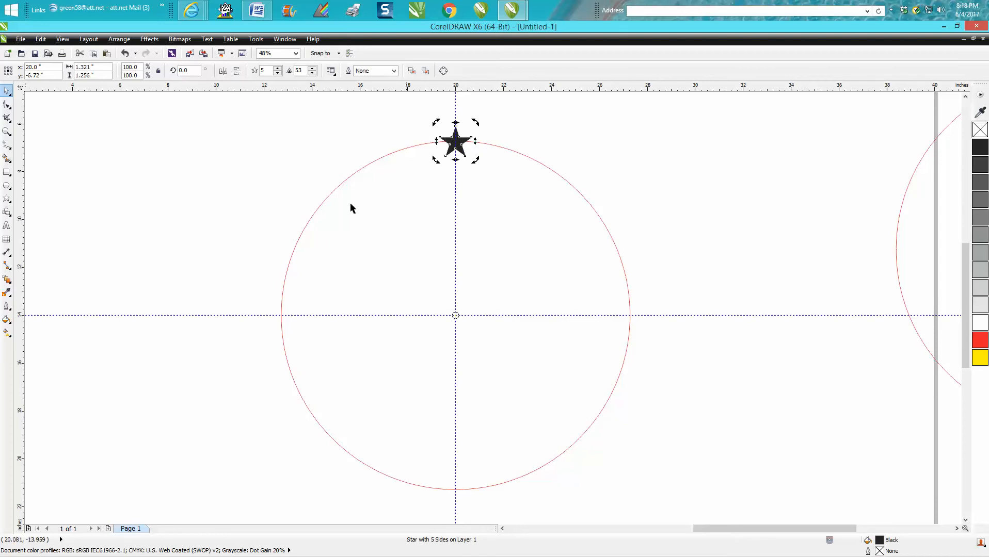
{"action": "left_click", "coordinate": [186, 70]}
{"action": "type", "text": "12"}
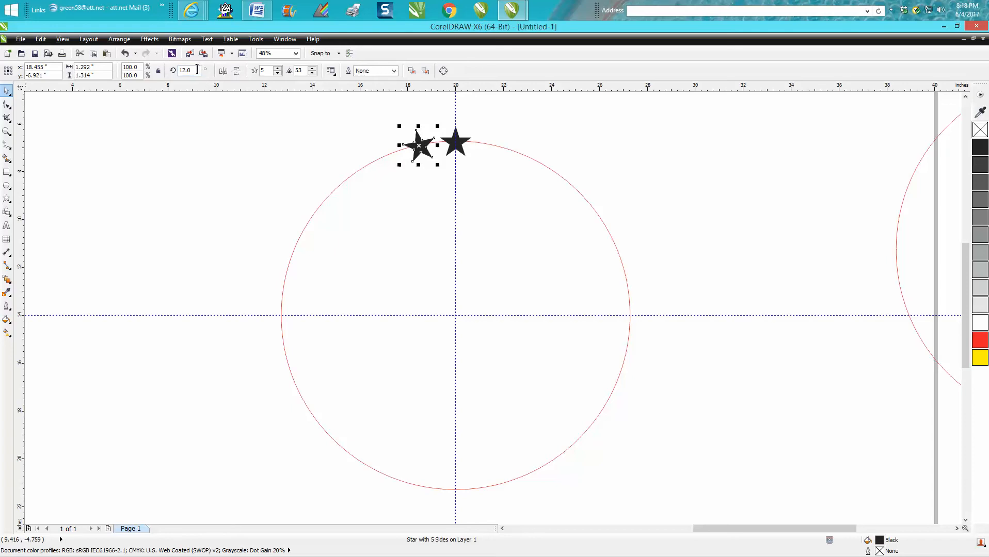
Set a 12-degree rotation angle and duplicate the star repeatedly around the circle
{"action": "triple_click", "coordinate": [187, 70]}
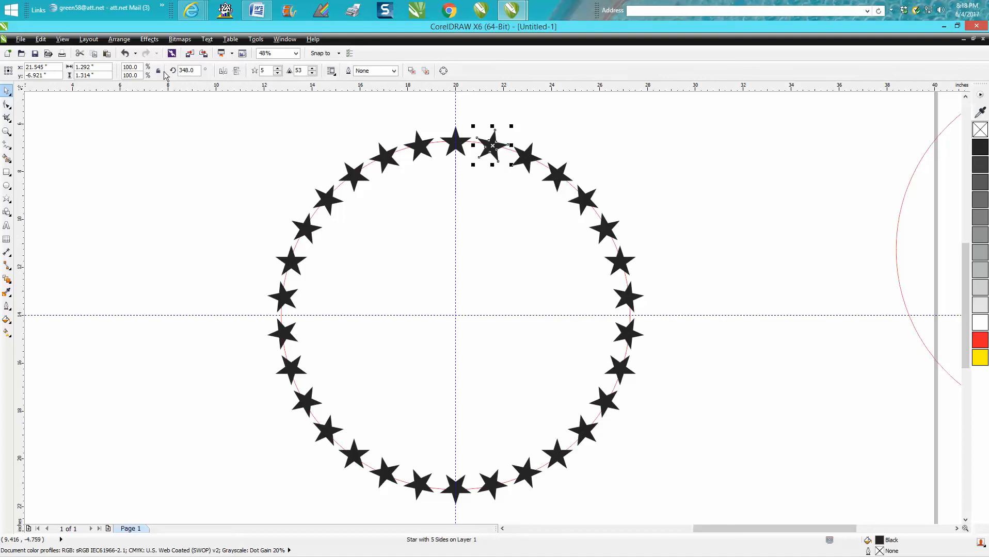
{"action": "mouse_move", "coordinate": [334, 188]}
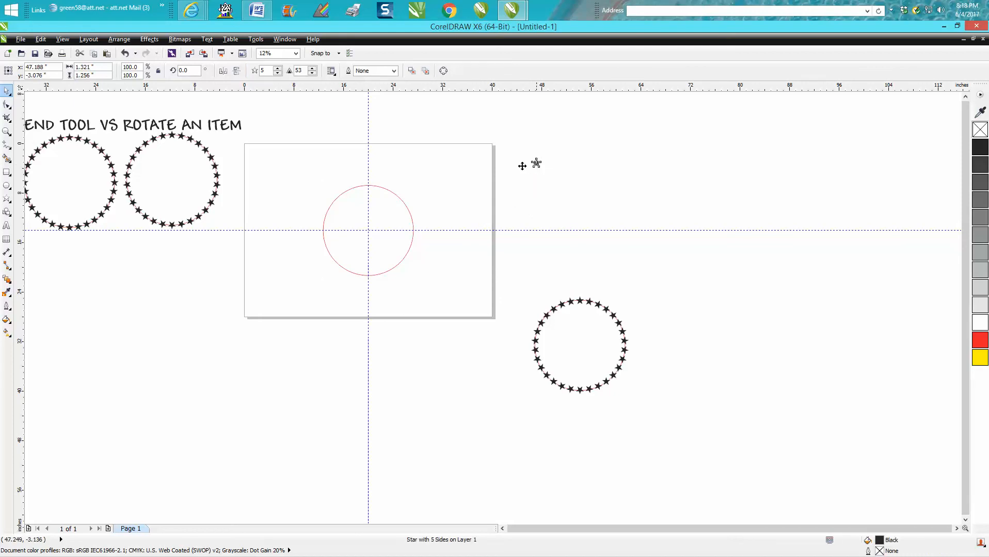
{"action": "mouse_move", "coordinate": [395, 171]}
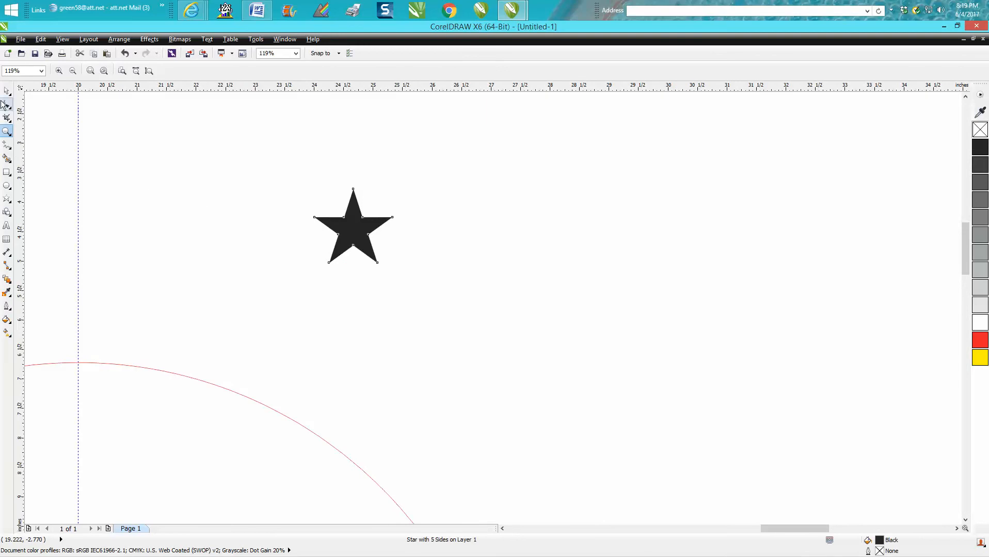
Select the black star so a duplicate can be placed to its right
{"action": "left_click", "coordinate": [353, 227]}
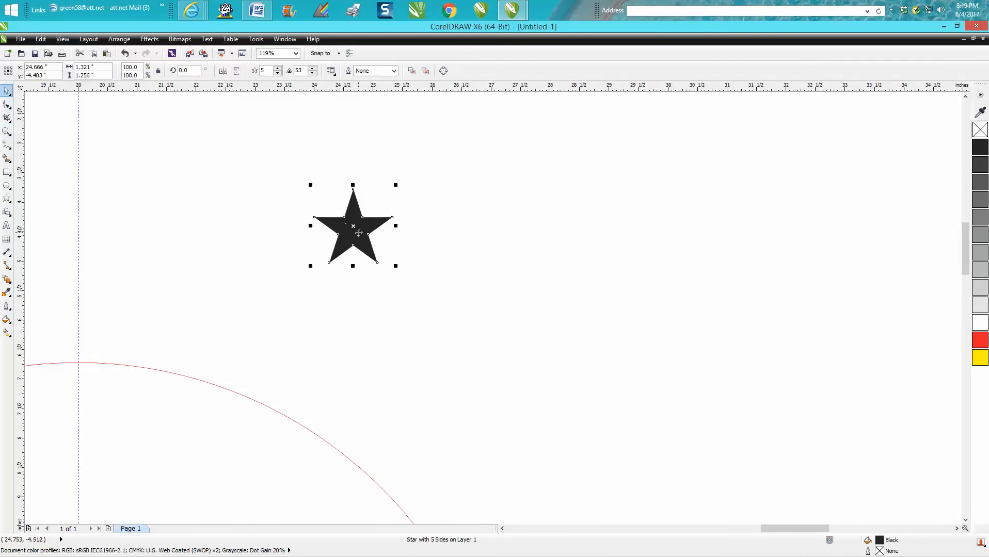
{"action": "mouse_move", "coordinate": [352, 228]}
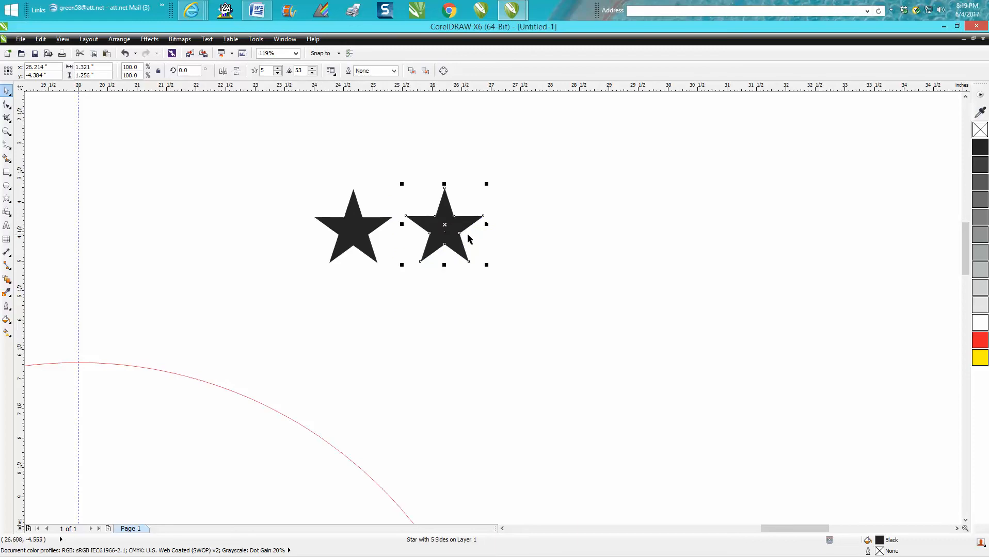
Open the Blend docker from the Effects menu
{"action": "left_click", "coordinate": [148, 39]}
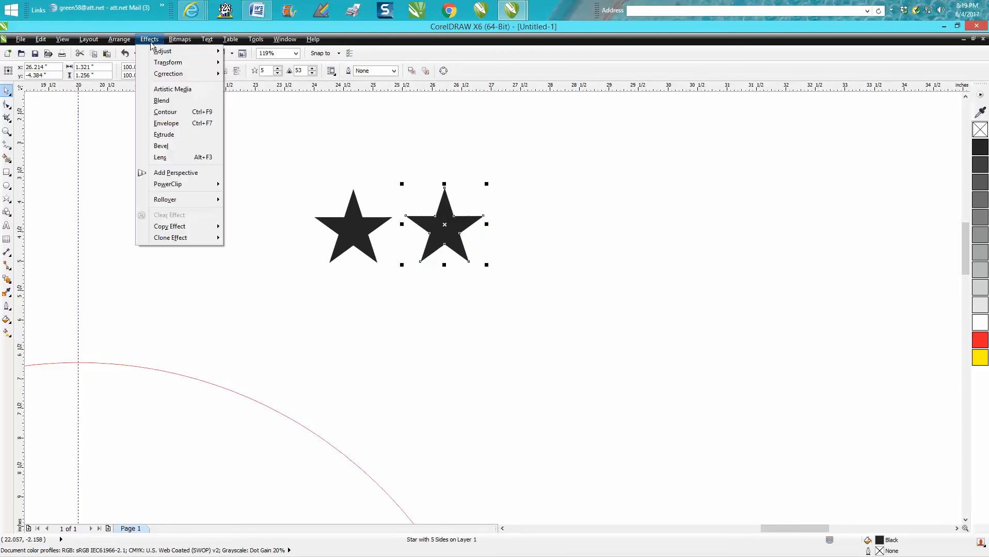
{"action": "left_click", "coordinate": [162, 100]}
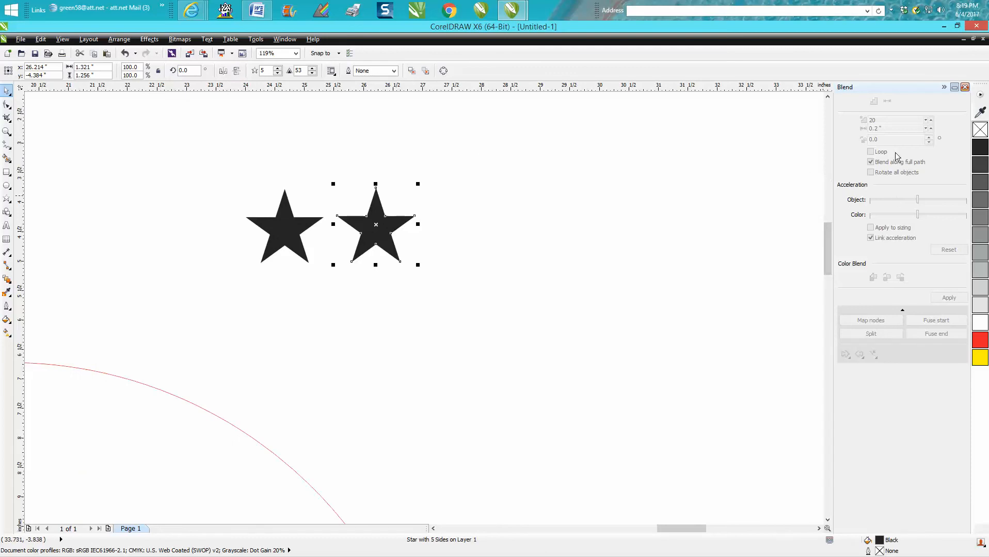
{"action": "mouse_move", "coordinate": [879, 162]}
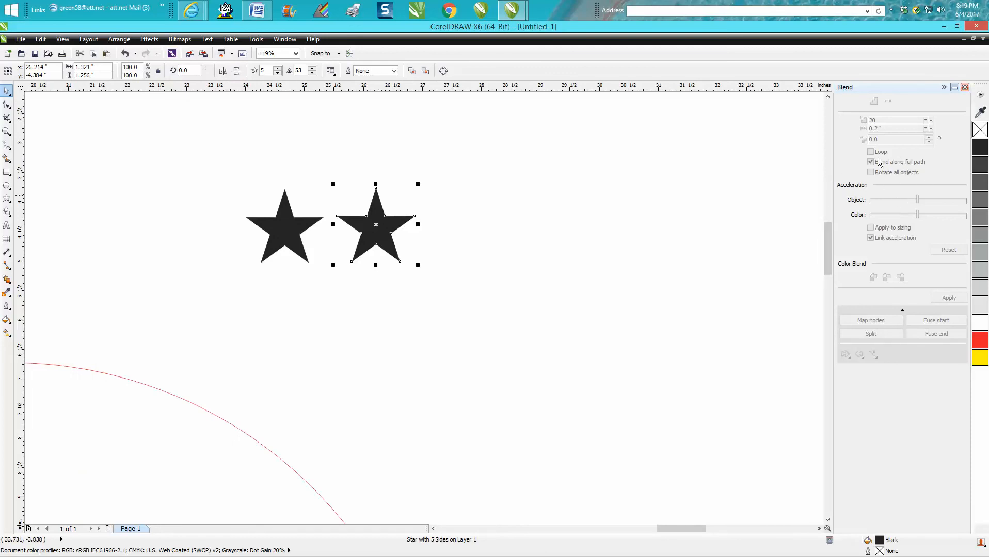
{"action": "mouse_move", "coordinate": [446, 187]}
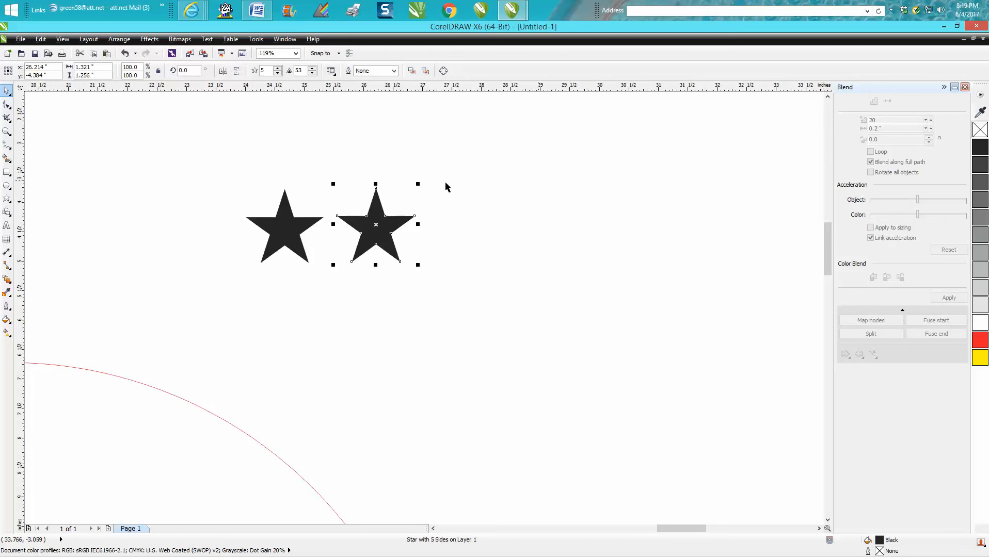
{"action": "mouse_move", "coordinate": [224, 172]}
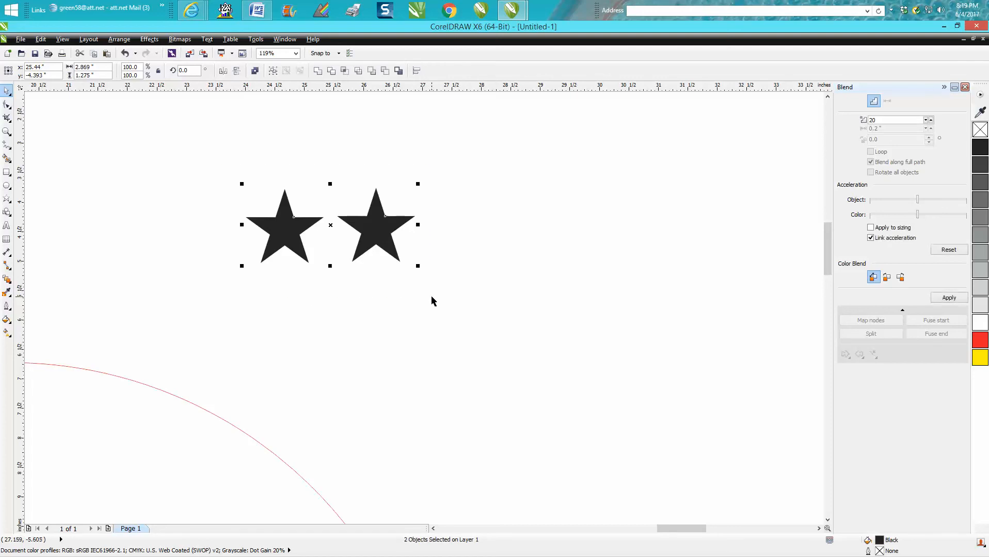
{"action": "mouse_move", "coordinate": [558, 198]}
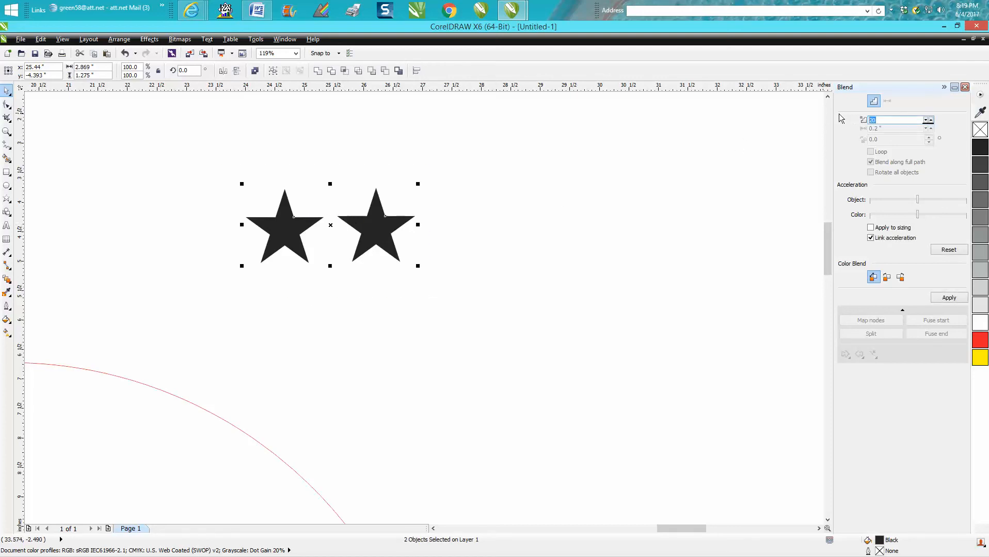
Apply a 30-step blend between the two black stars
{"action": "type", "text": "30"}
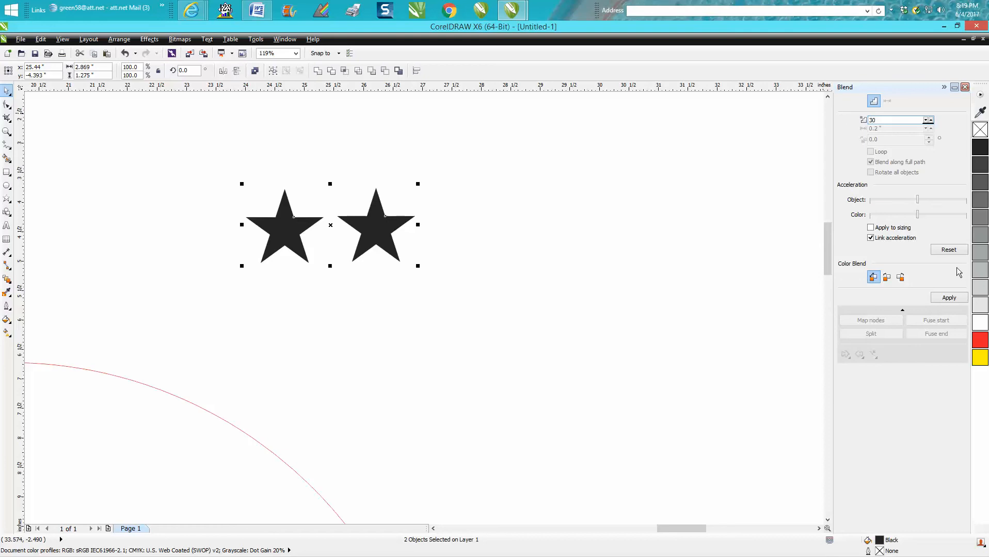
{"action": "left_click", "coordinate": [948, 298]}
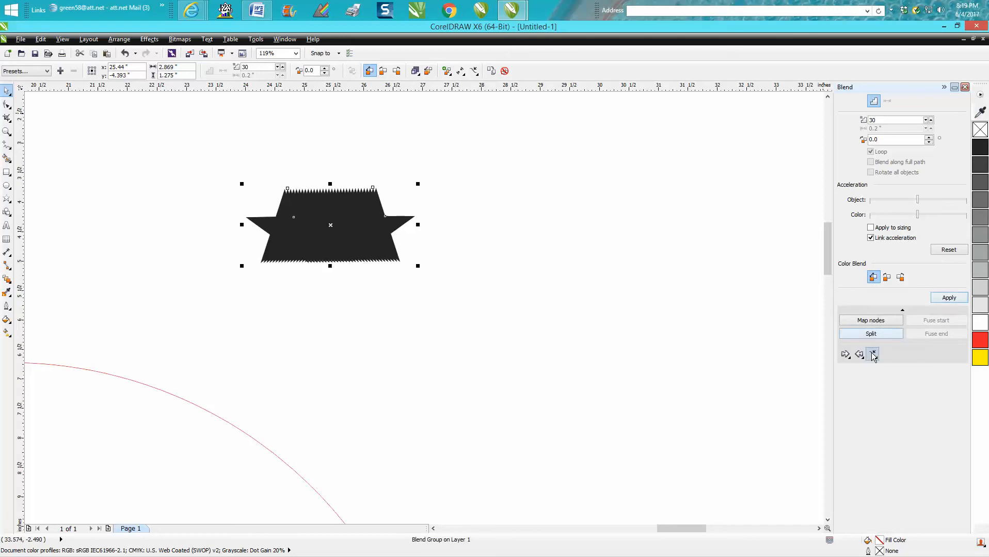
Attach the star blend to the red circle path and blend along the full path
{"action": "left_click", "coordinate": [873, 354]}
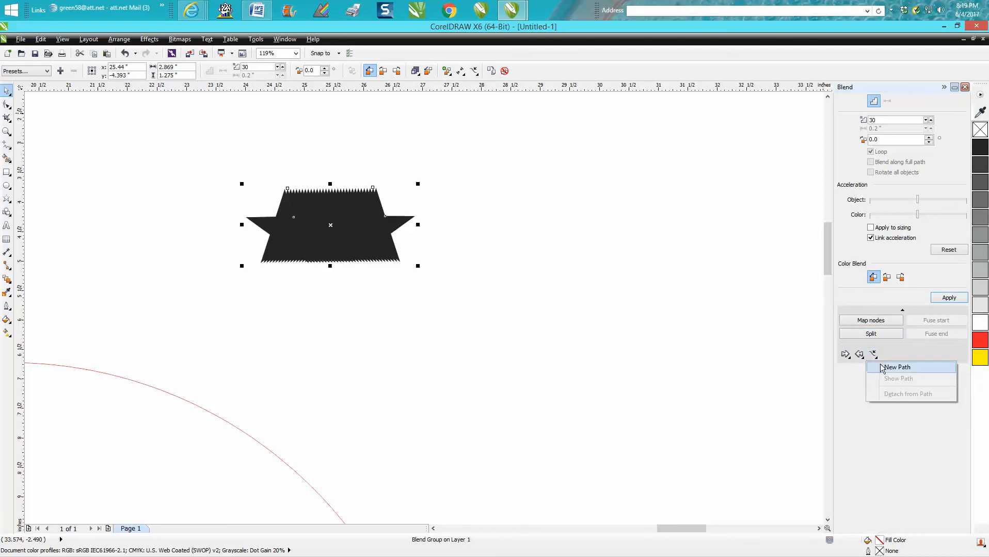
{"action": "left_click", "coordinate": [896, 367]}
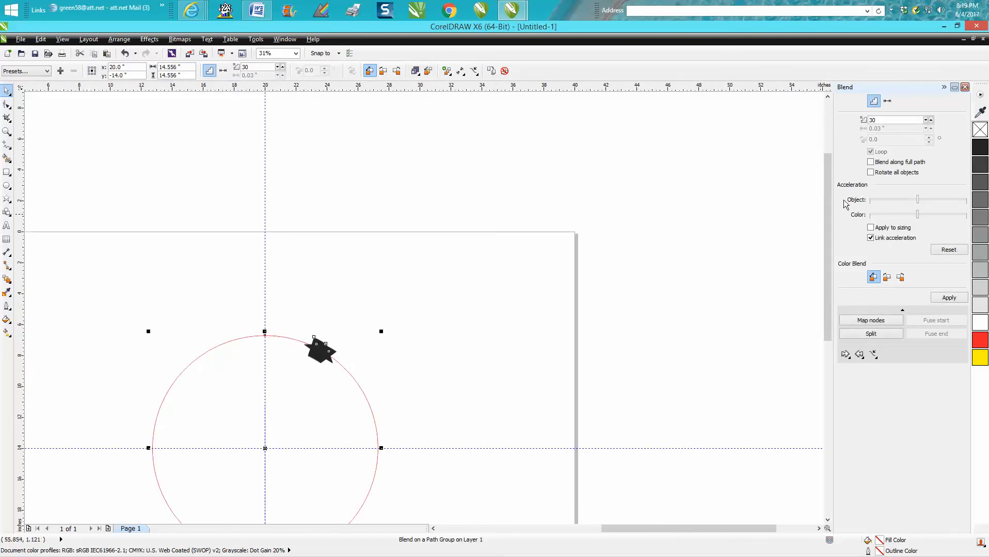
{"action": "left_click", "coordinate": [870, 162]}
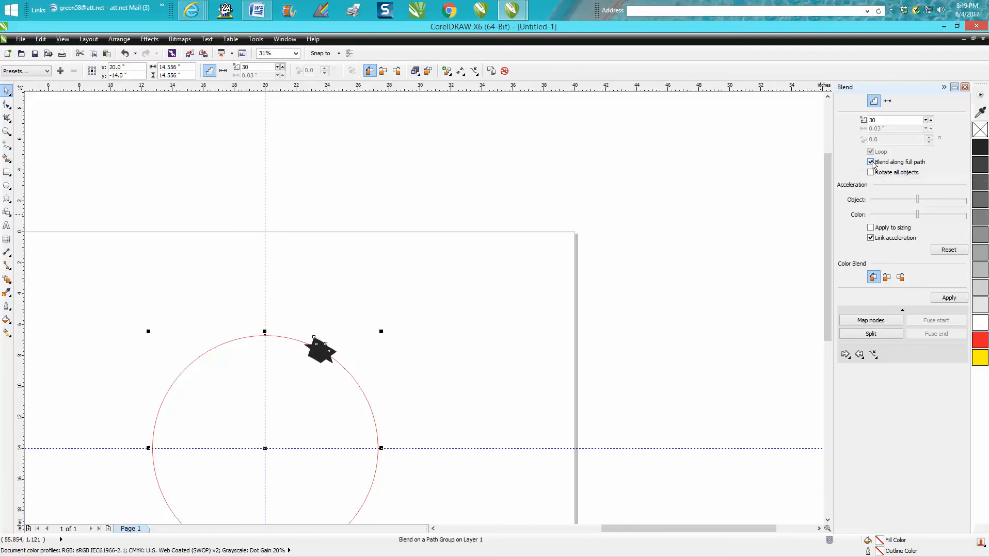
{"action": "left_click", "coordinate": [870, 162]}
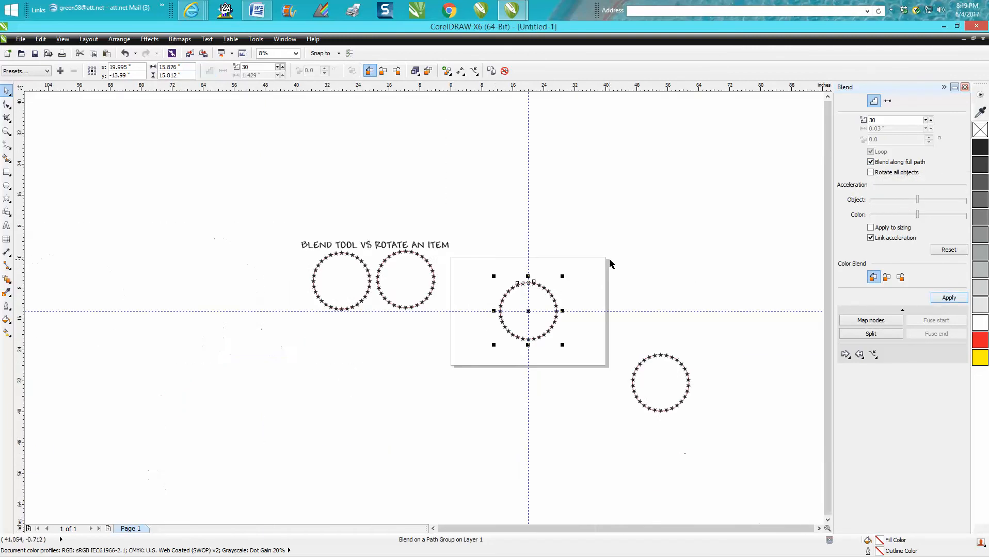
{"action": "left_click", "coordinate": [8, 131]}
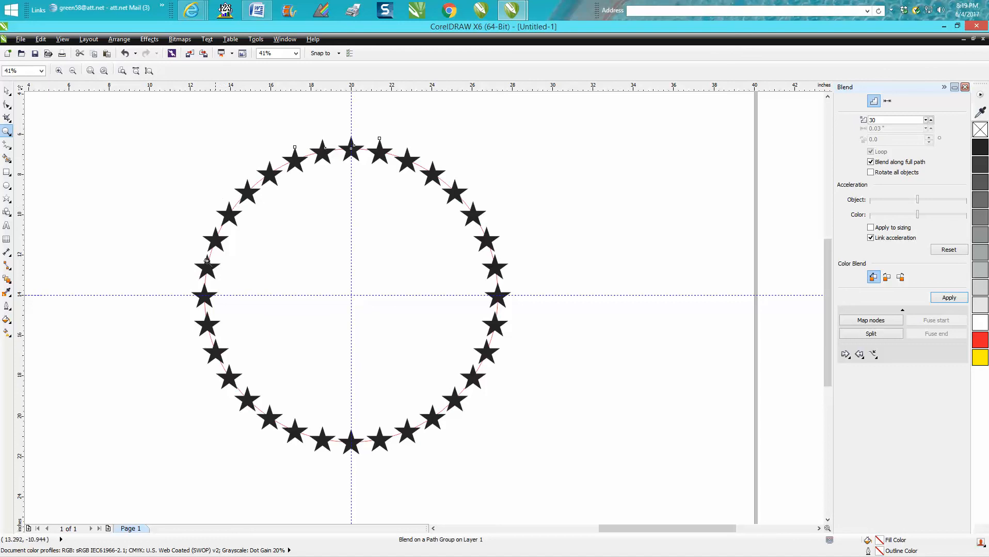
{"action": "mouse_move", "coordinate": [219, 302]}
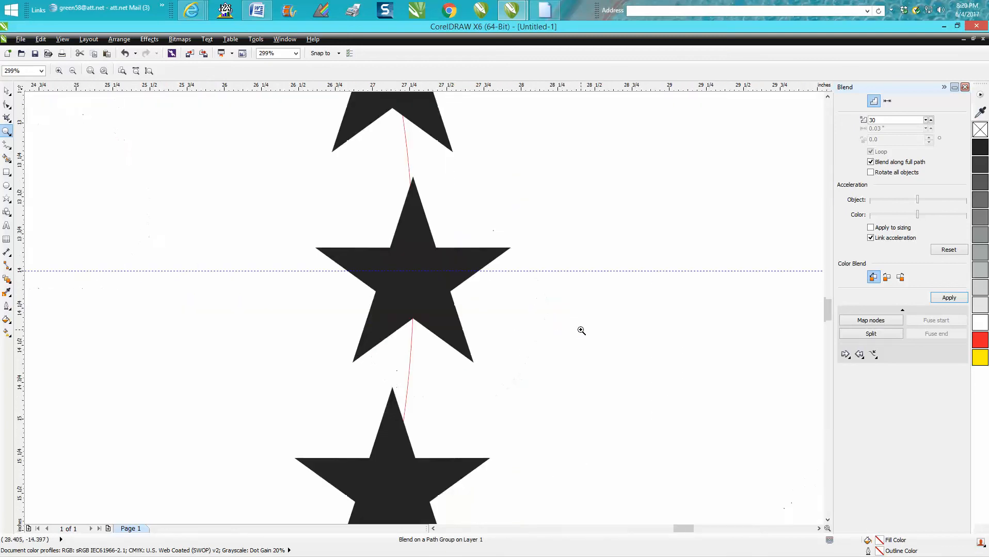
{"action": "mouse_move", "coordinate": [446, 281]}
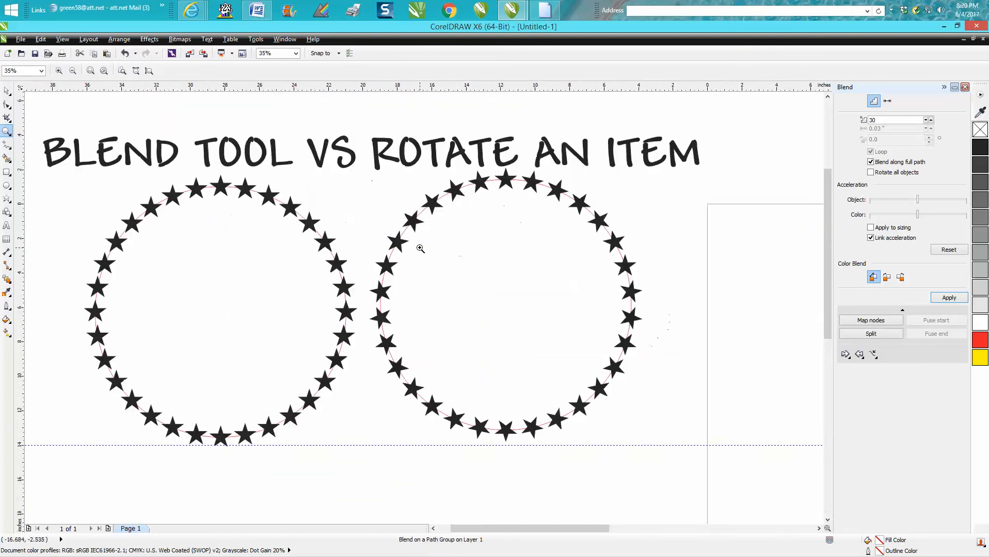
{"action": "mouse_move", "coordinate": [334, 224]}
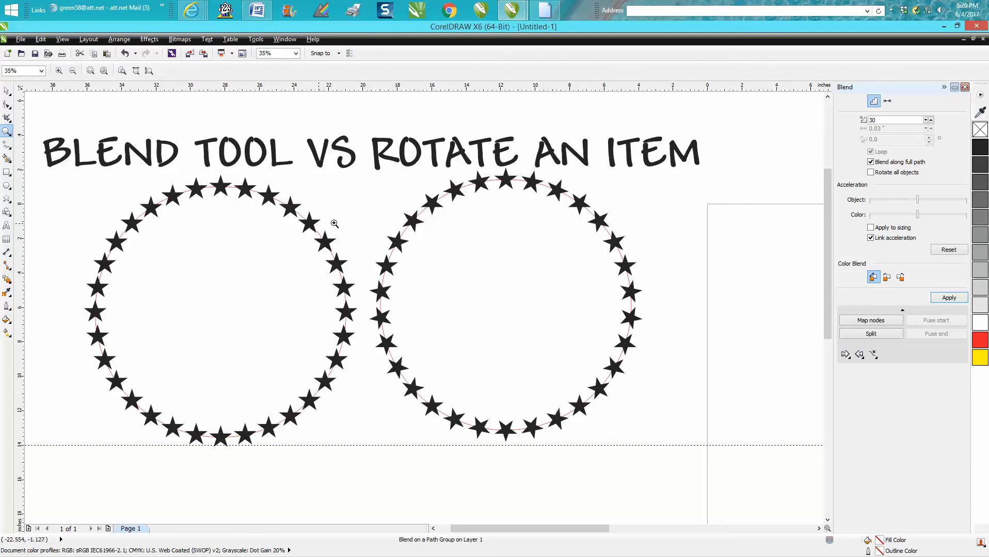
{"action": "mouse_move", "coordinate": [440, 174]}
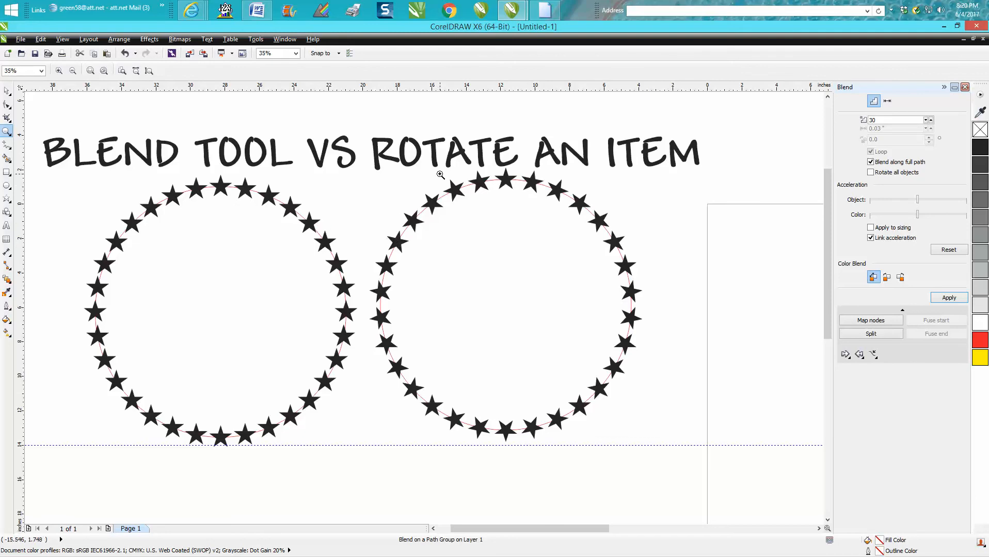
{"action": "mouse_move", "coordinate": [452, 175]}
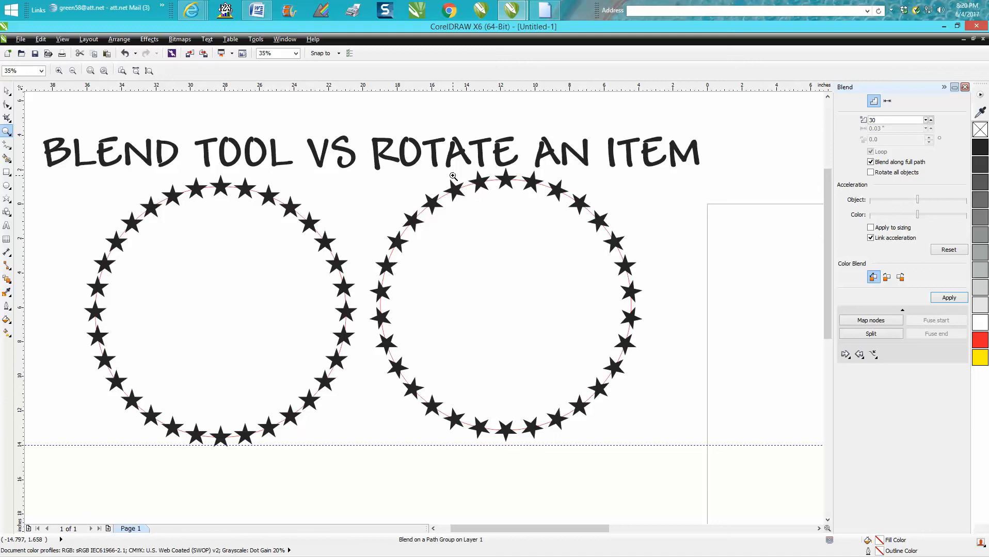
{"action": "mouse_move", "coordinate": [352, 232]}
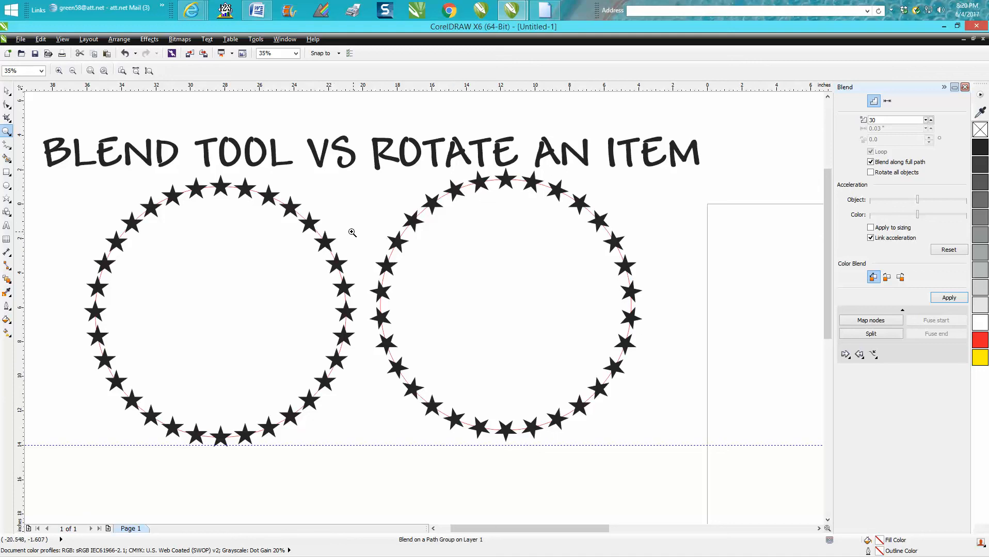
{"action": "mouse_move", "coordinate": [349, 233]}
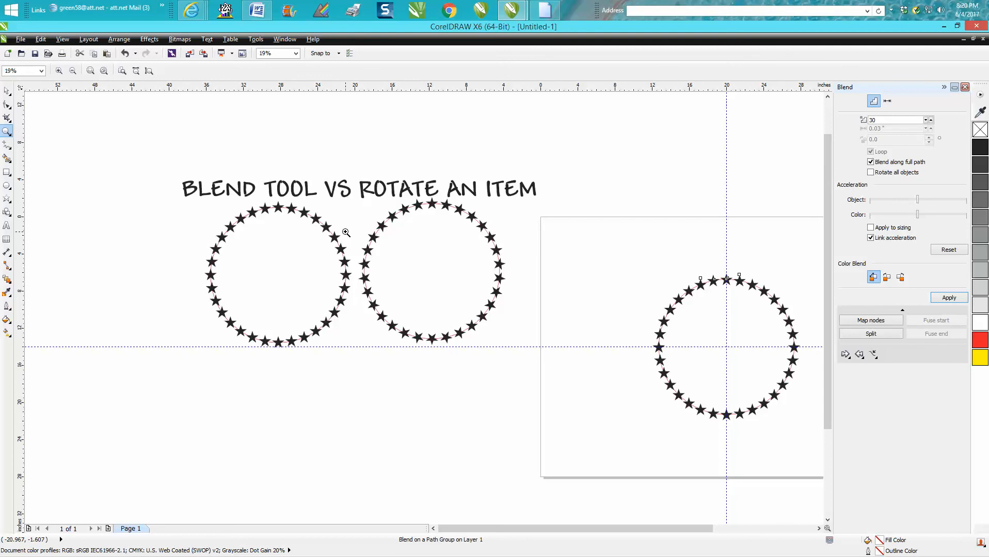
{"action": "mouse_move", "coordinate": [387, 228]}
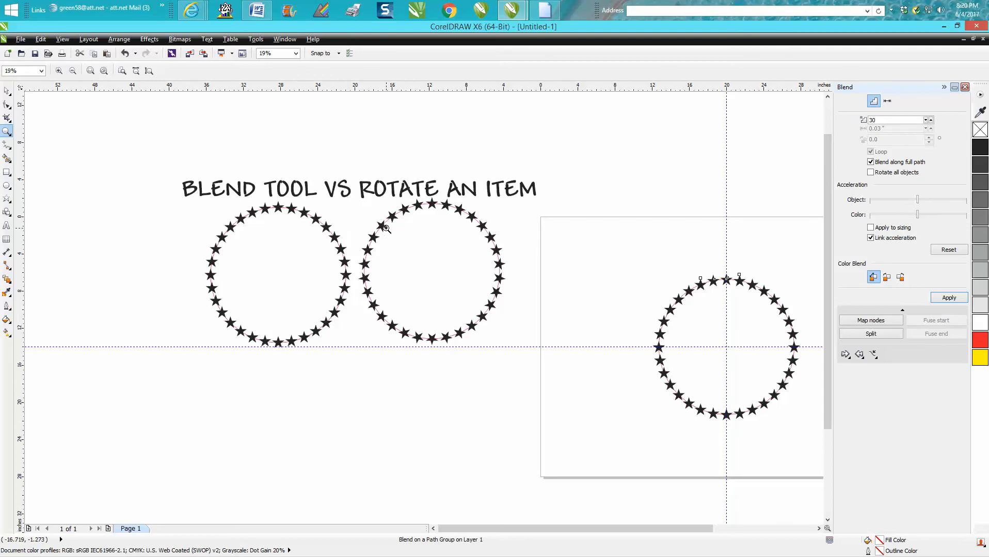
{"action": "mouse_move", "coordinate": [340, 233]}
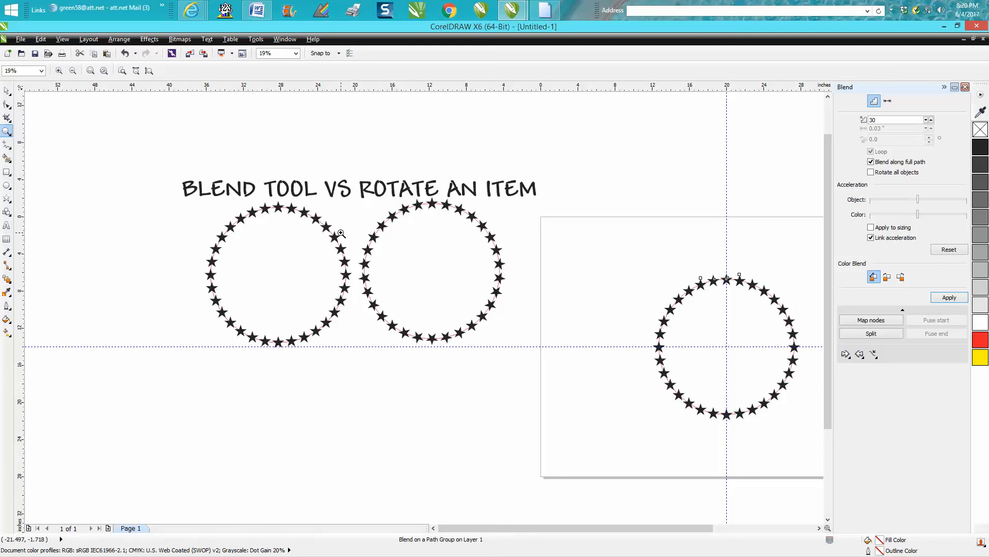